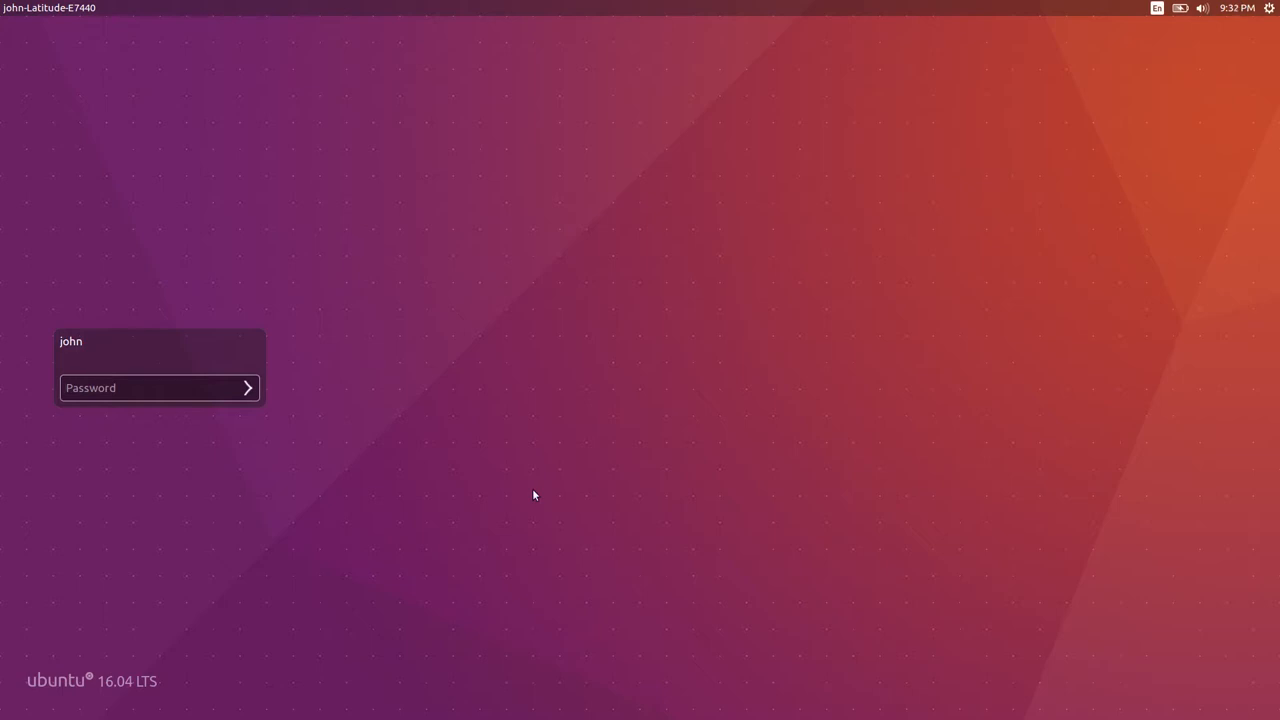
# - Sign in at the Ubuntu login screen and land on the desktop with the FOODIE README
pyautogui.click(150, 388)
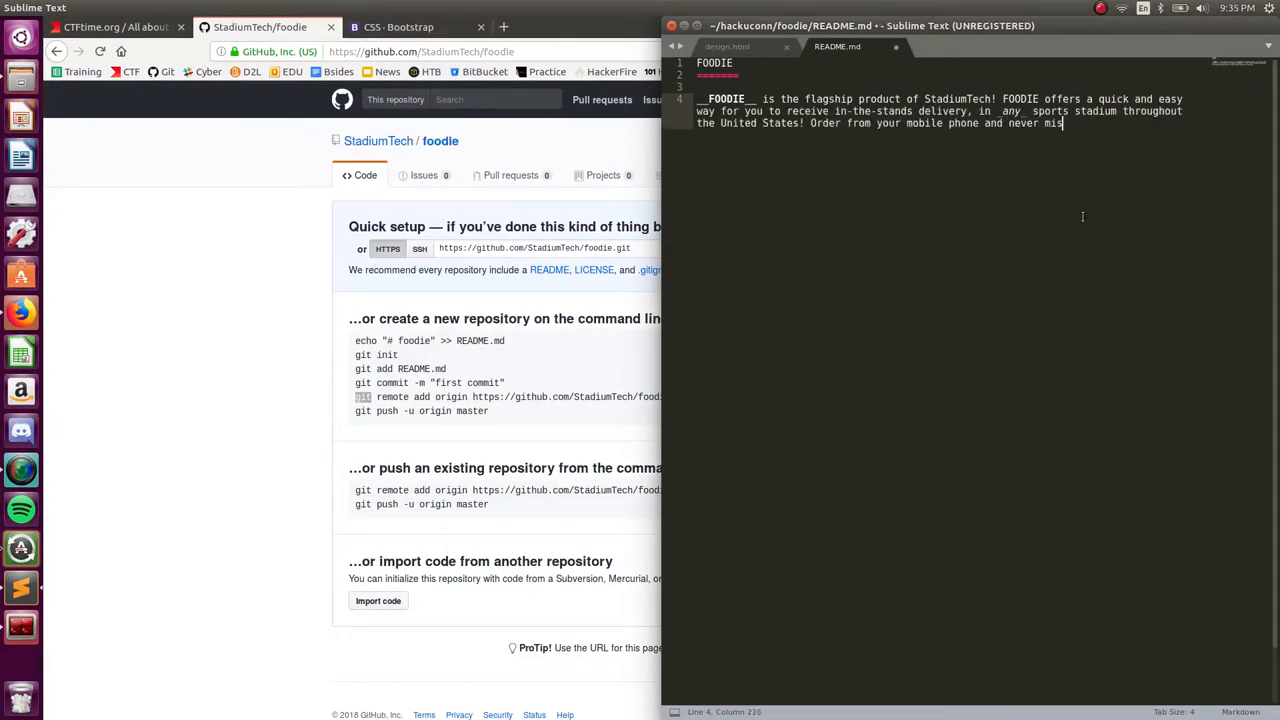
pyautogui.click(568, 44)
pyautogui.write('StadiumTech, an in-house company that offers technology to make your sports experience better! Our motto: "')
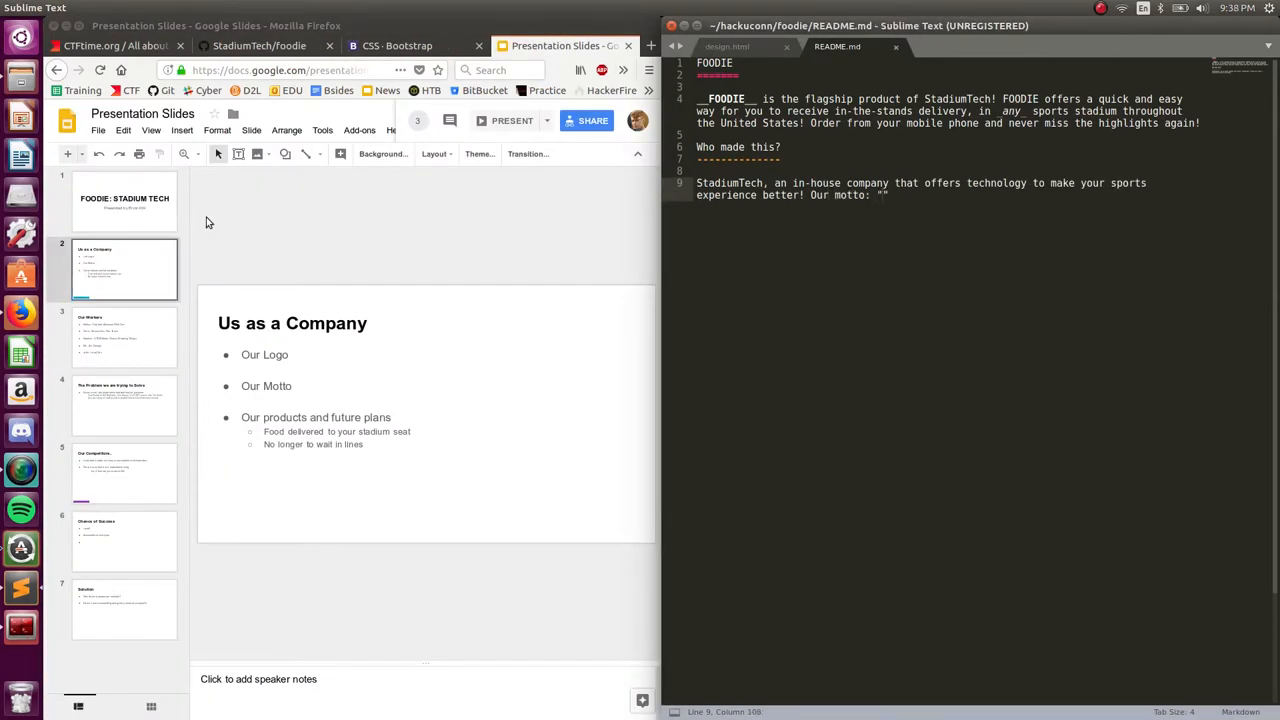
# - Add the motto "A touchdown for technology." to the FOODIE README
pyautogui.write('A touchdown for technology."')
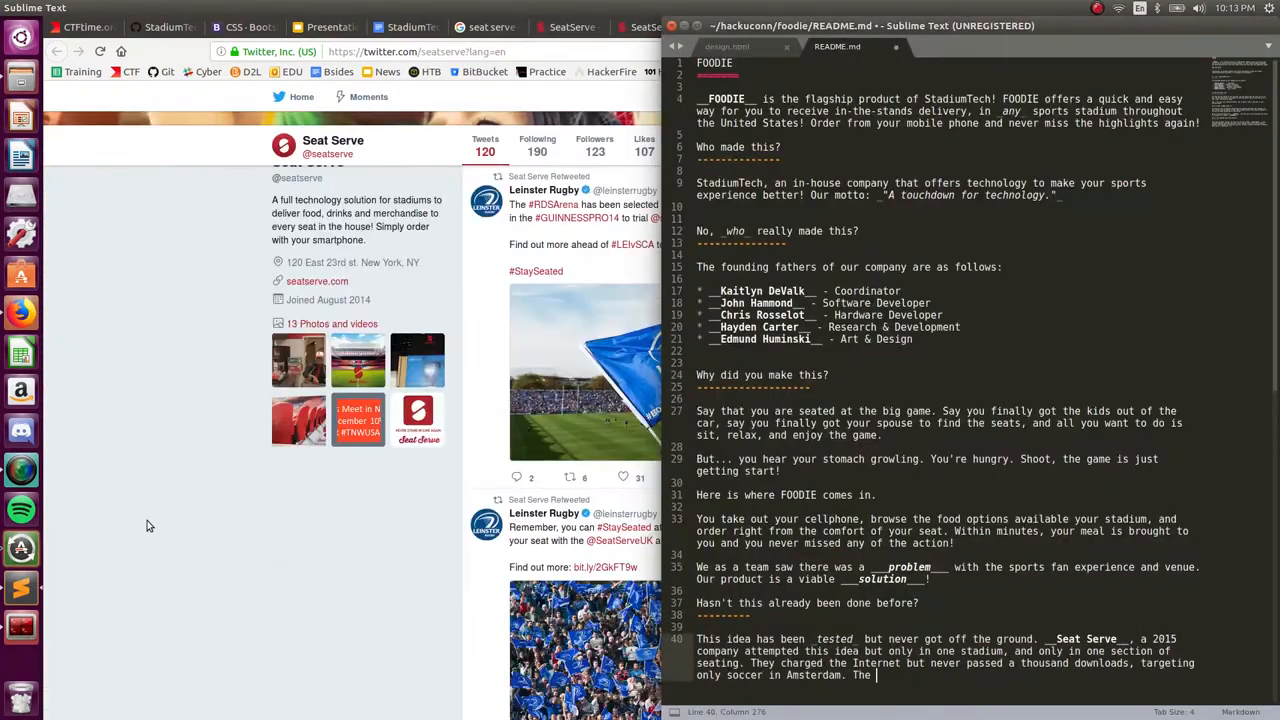
# - Bring up the Our Competitors slide in the Google Slides deck
pyautogui.click(368, 28)
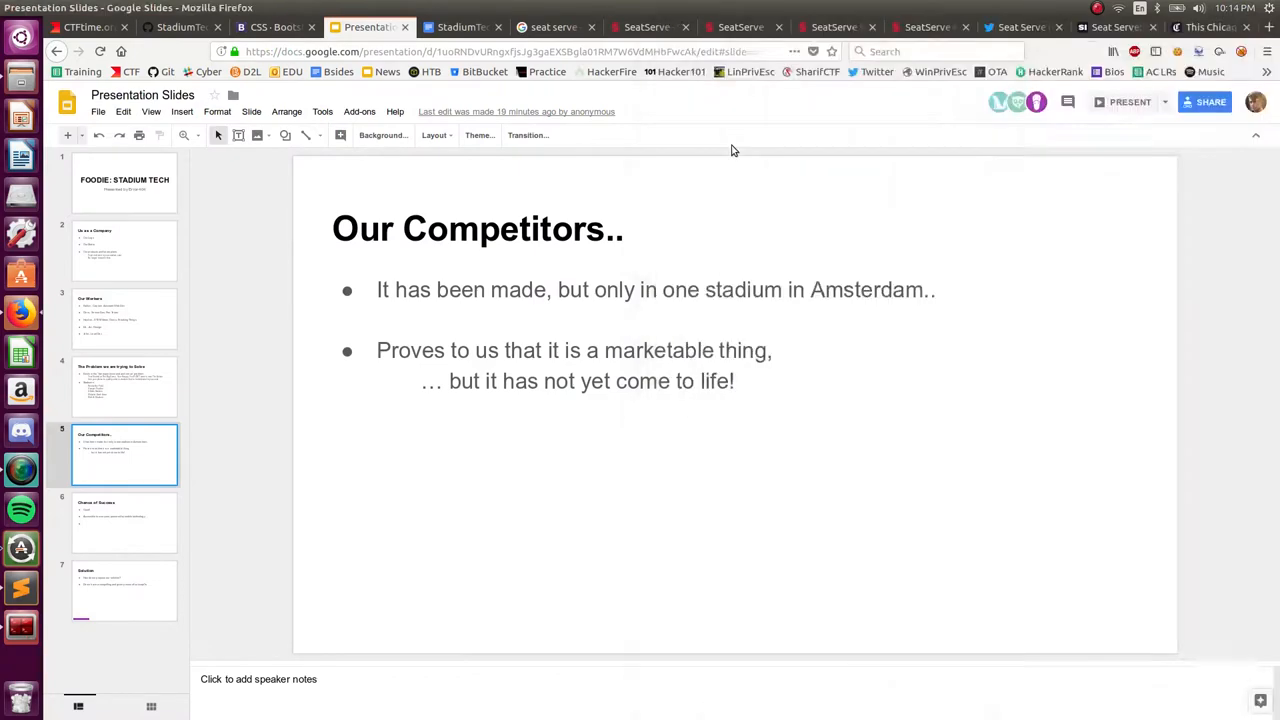
pyautogui.click(1130, 28)
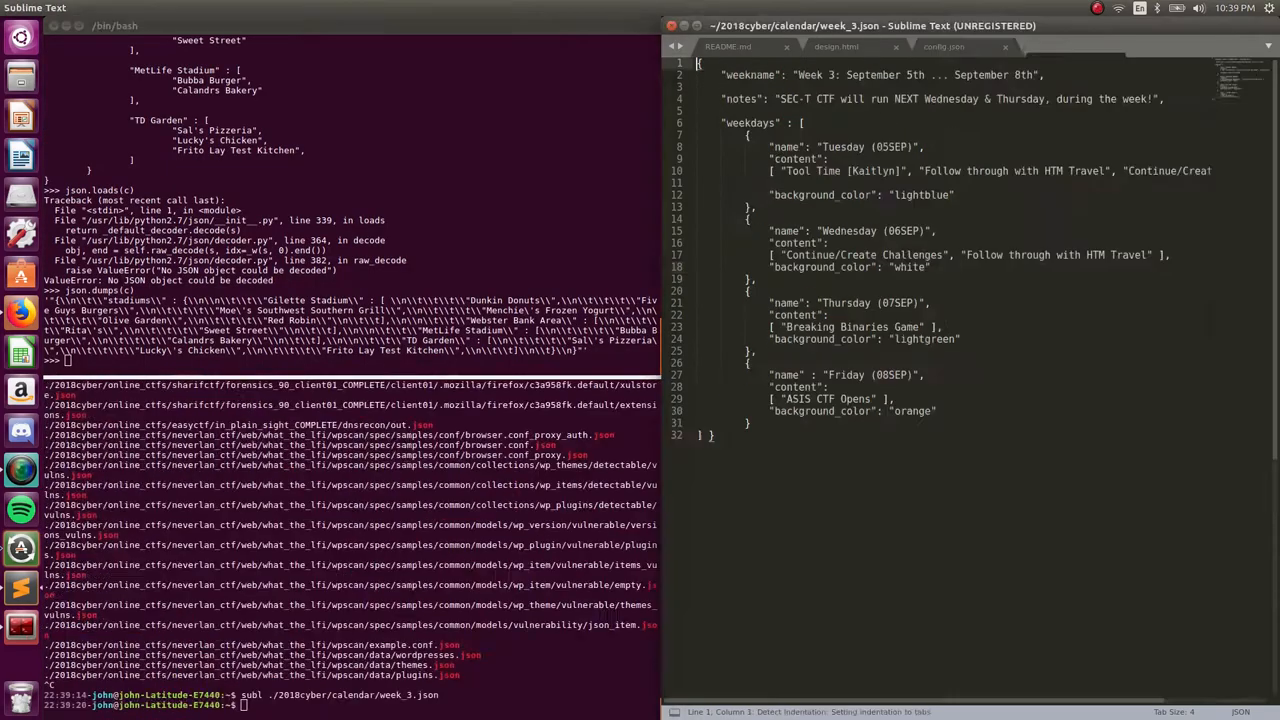
# - Edit config.json stadium data and the menu.html checkbox order form with prices
pyautogui.click(944, 46)
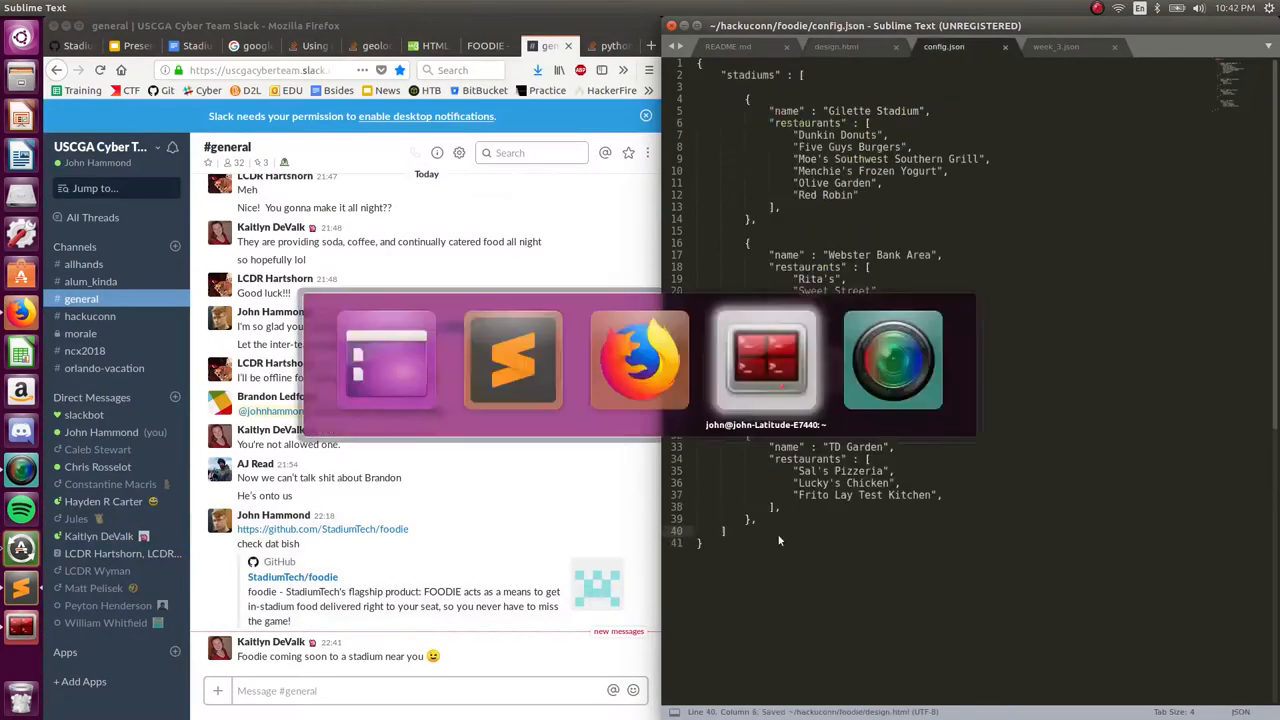
pyautogui.click(766, 356)
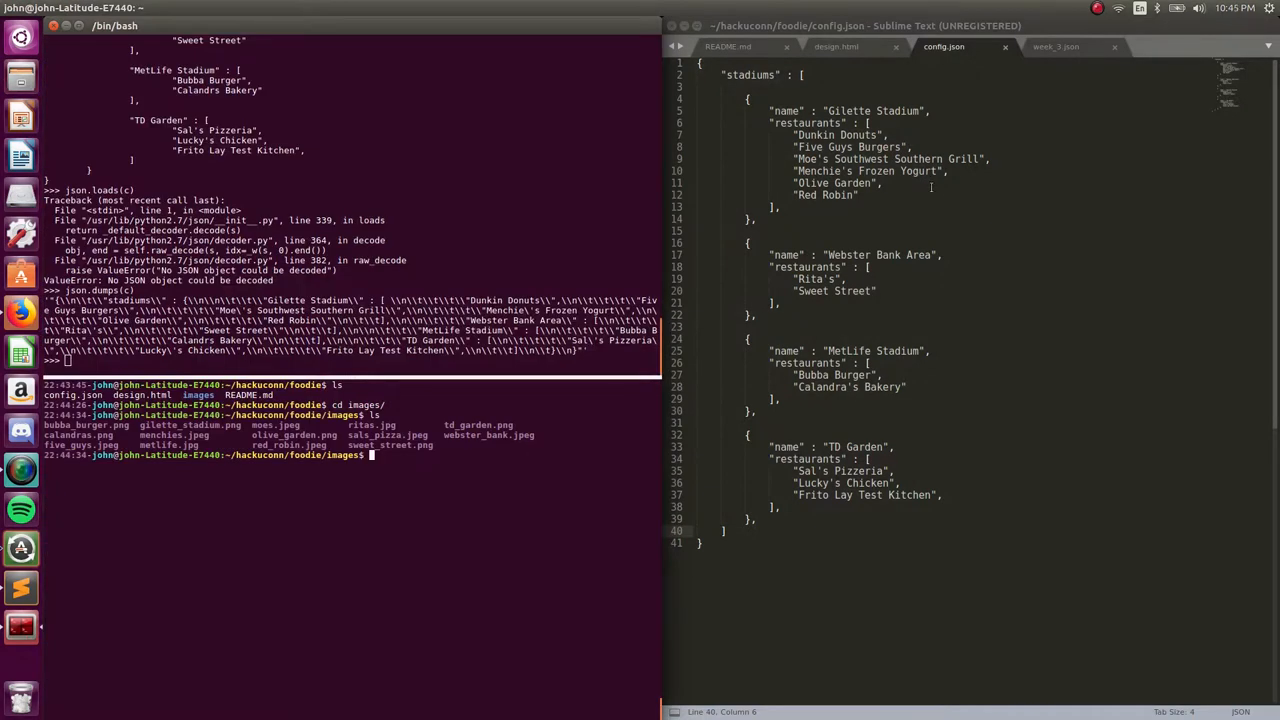
pyautogui.click(836, 46)
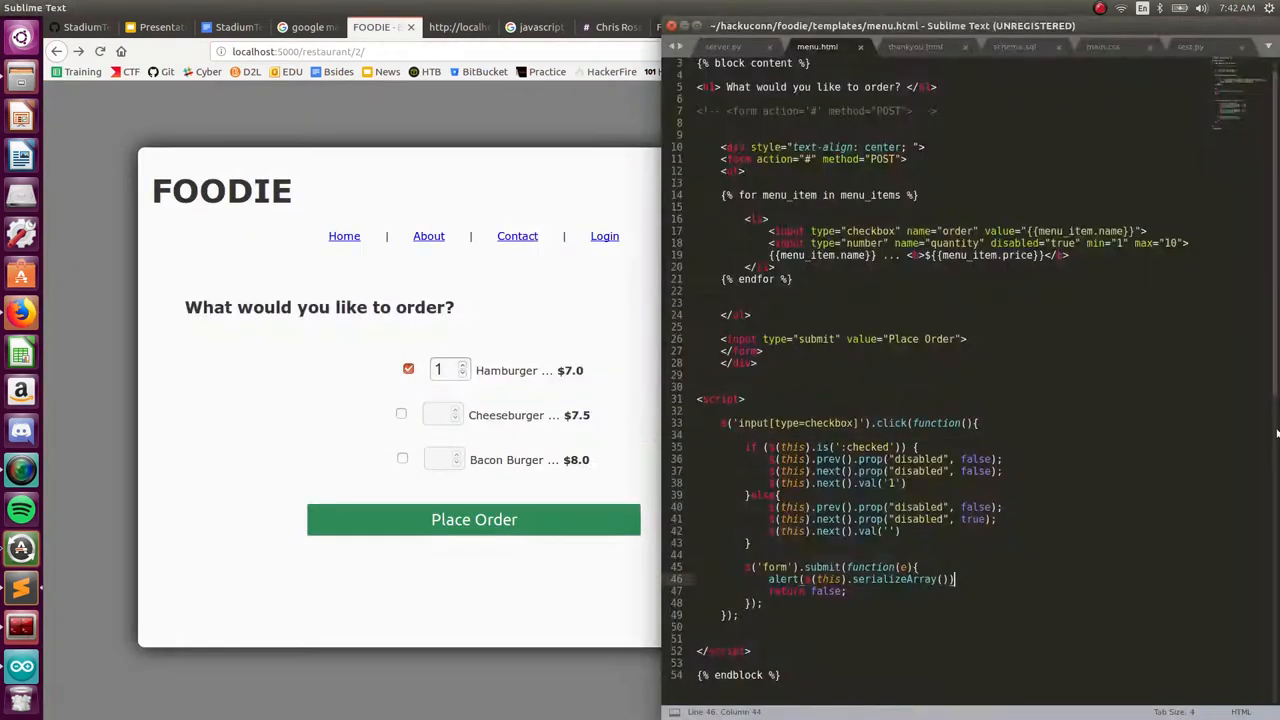
# - Have server.py read each item via flask.request.form['order_' + index]
pyautogui.click(472, 520)
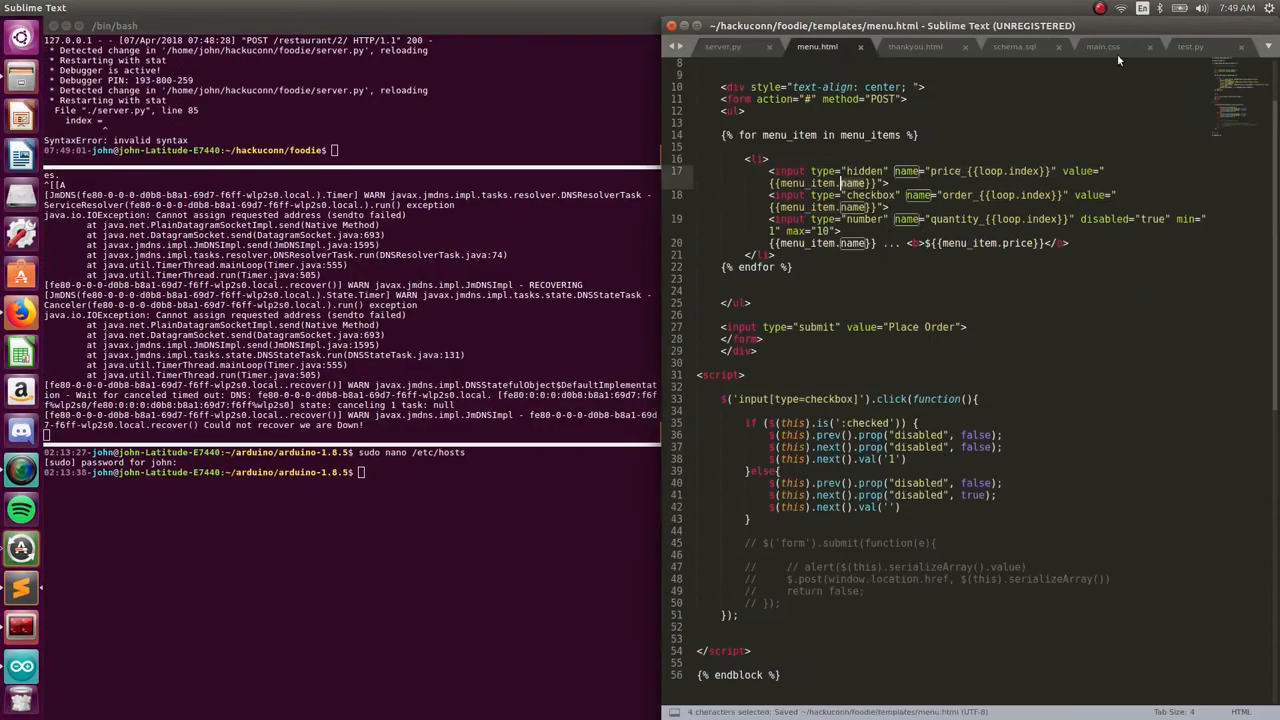
pyautogui.click(722, 46)
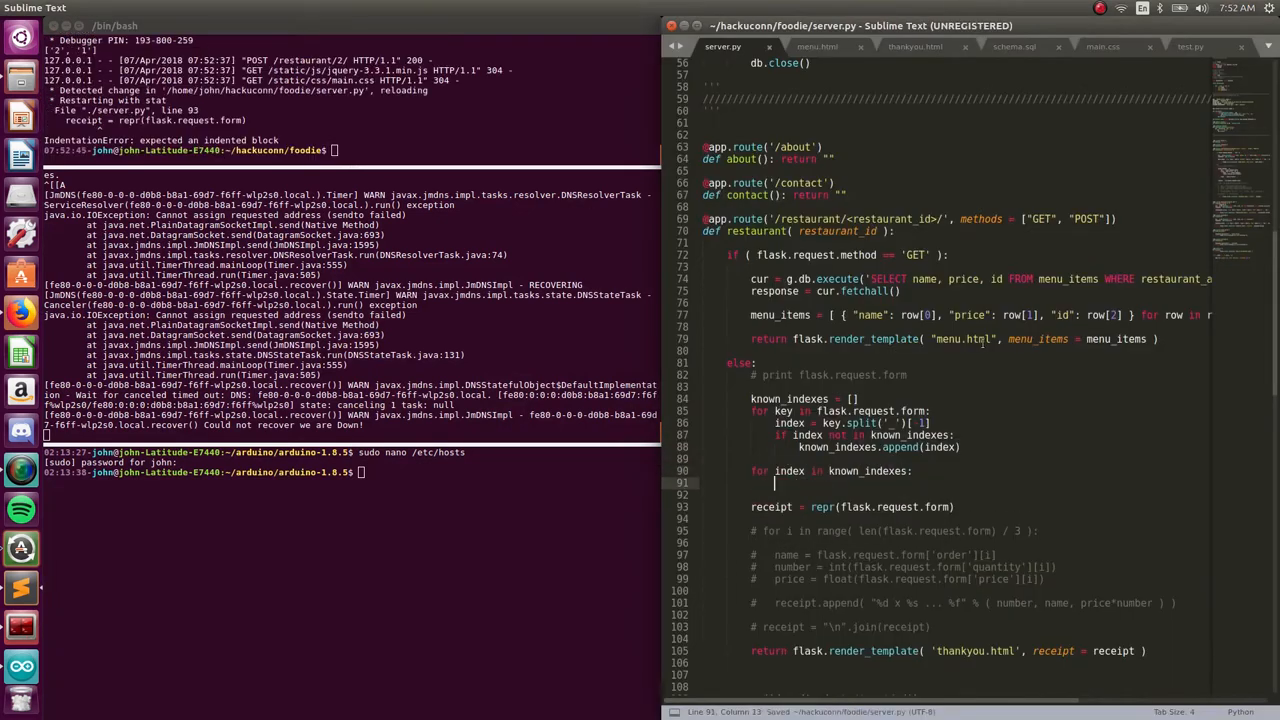
pyautogui.write("name = flask.request.form['order_' + index]")
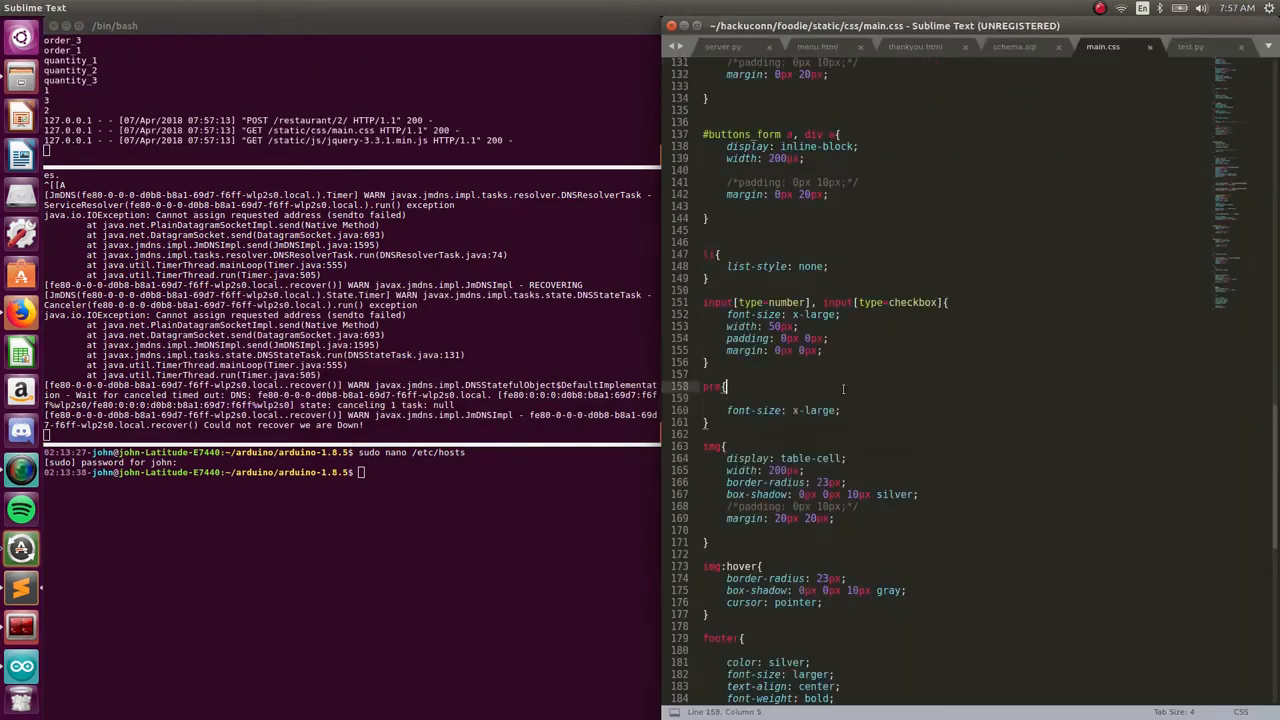
# - Total item costs into the receipt and add a seat_number input to menu.html
pyautogui.click(722, 46)
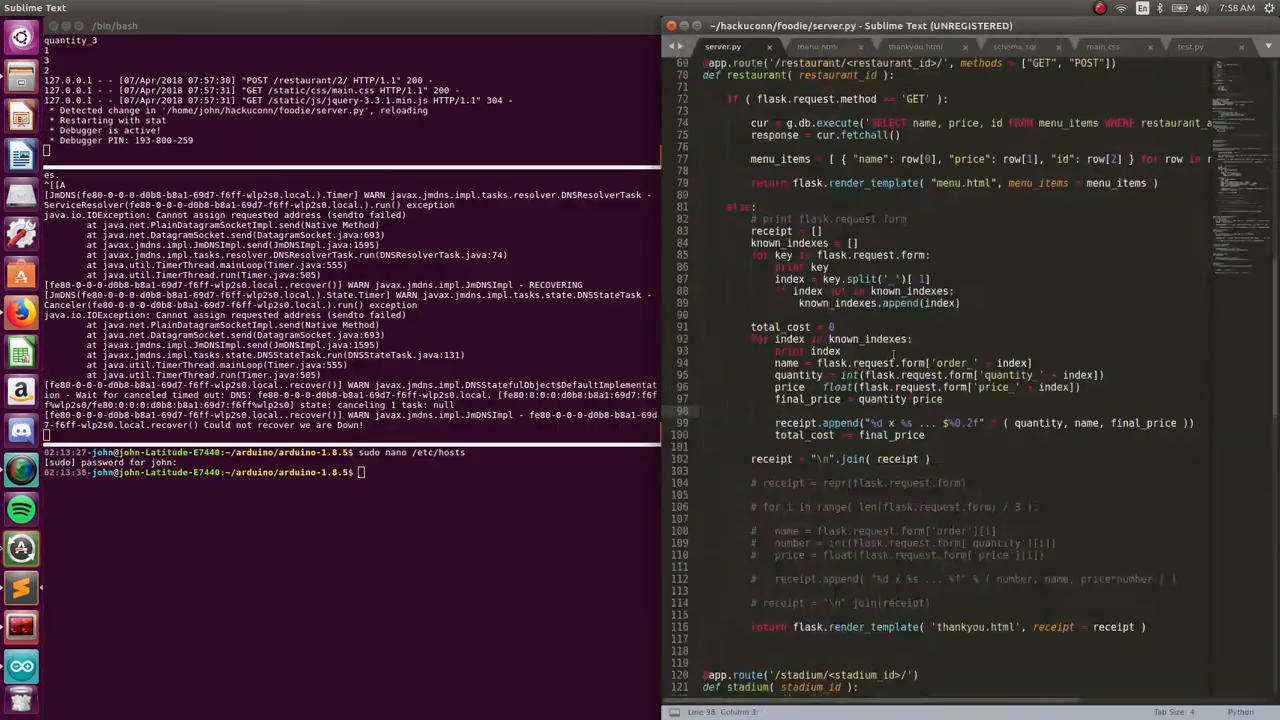
pyautogui.click(816, 46)
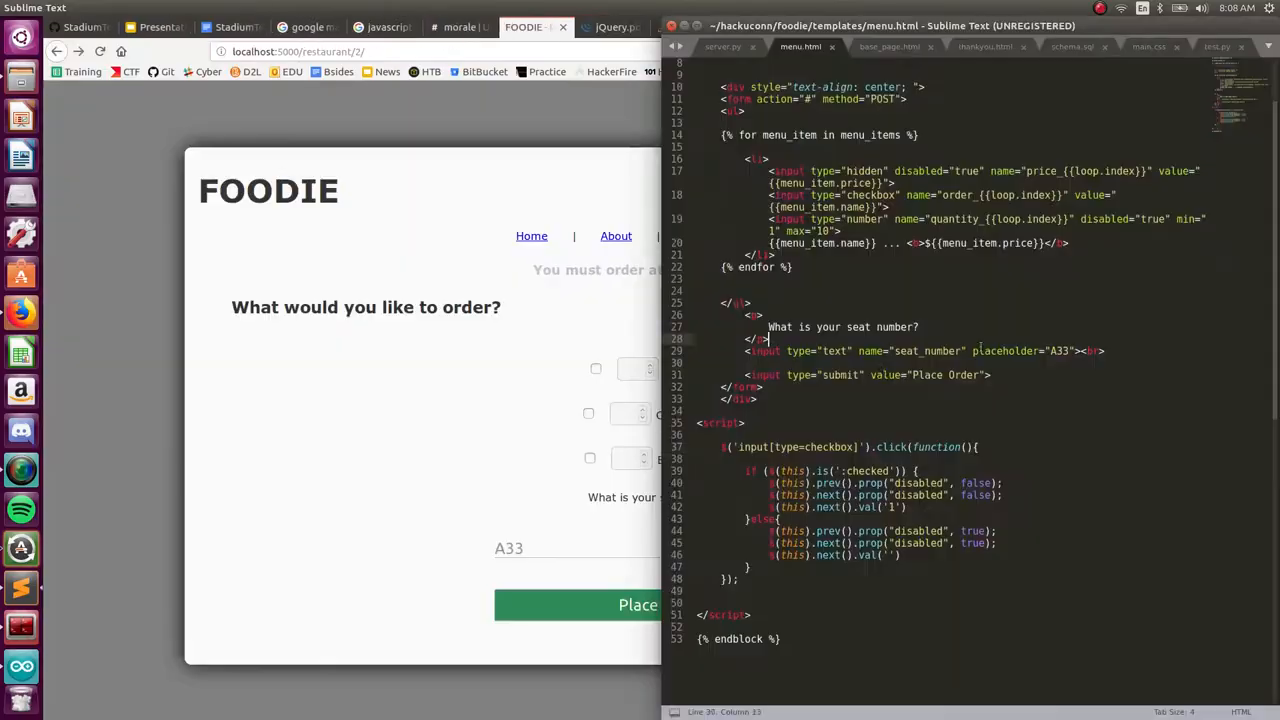
# - Write thankyou.html with receipt and seat number, and a disabled-submit opacity rule in main.css
pyautogui.click(720, 46)
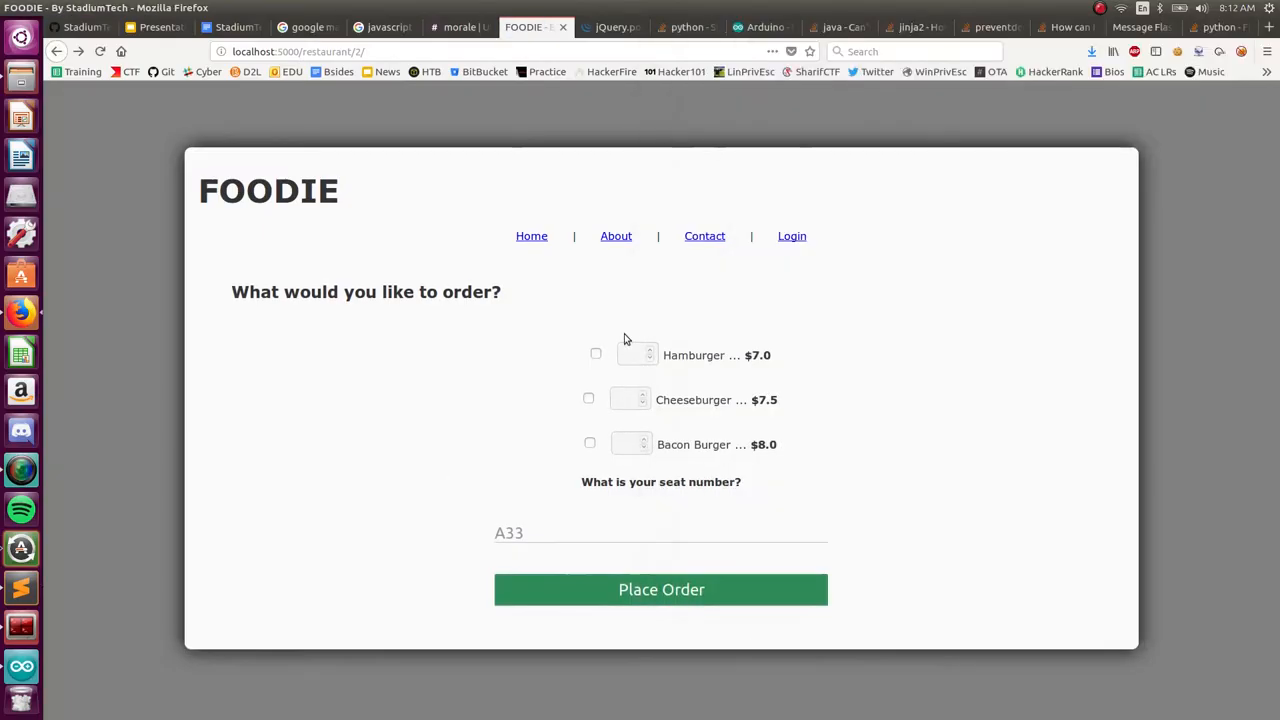
pyautogui.click(660, 588)
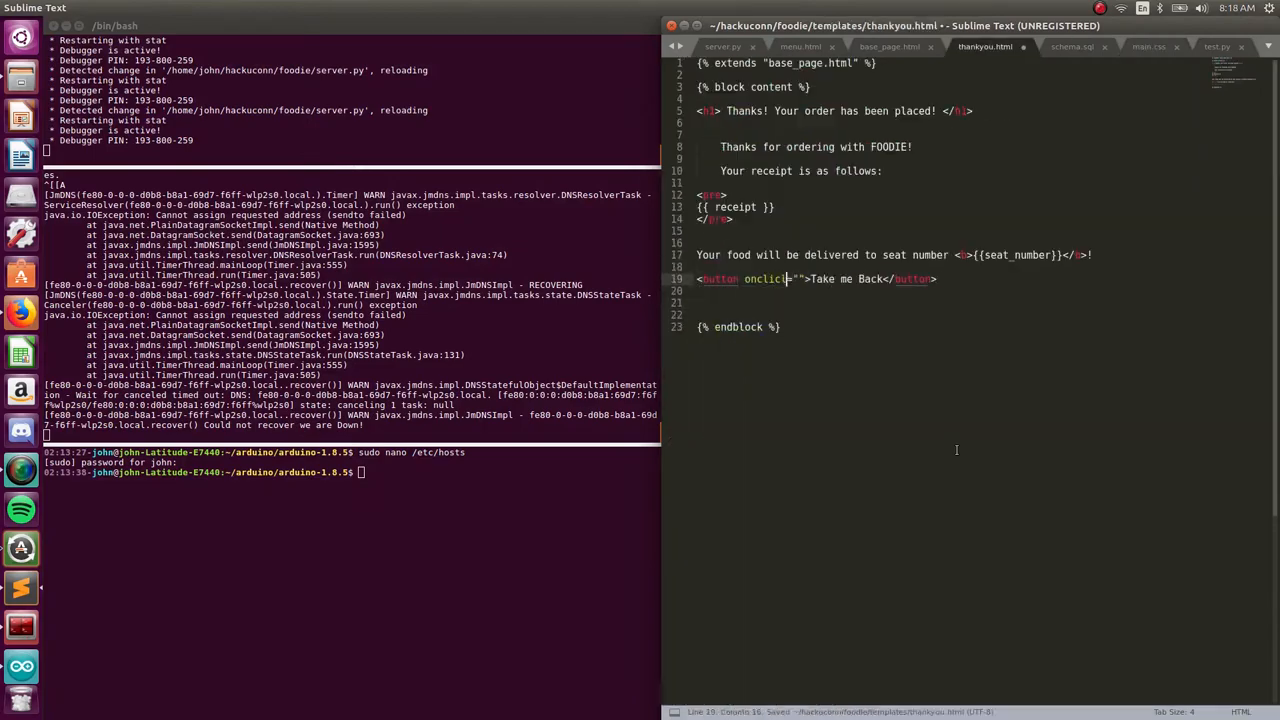
pyautogui.click(536, 28)
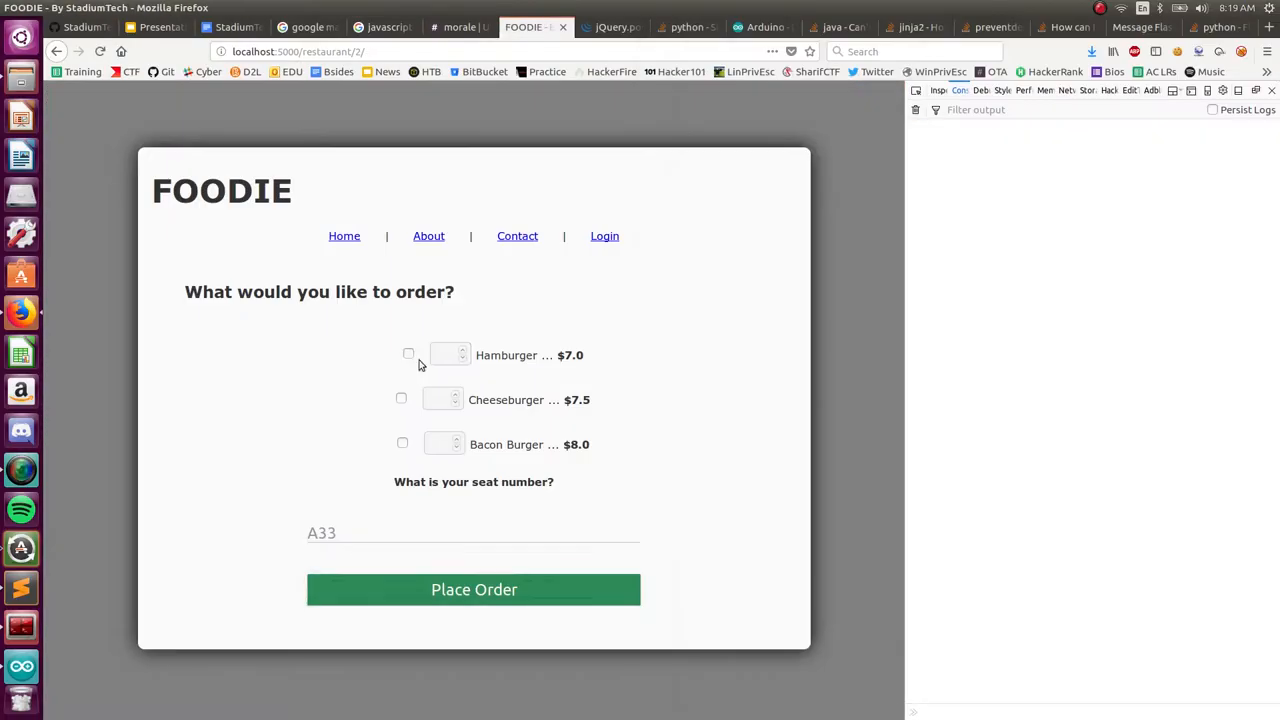
pyautogui.click(474, 588)
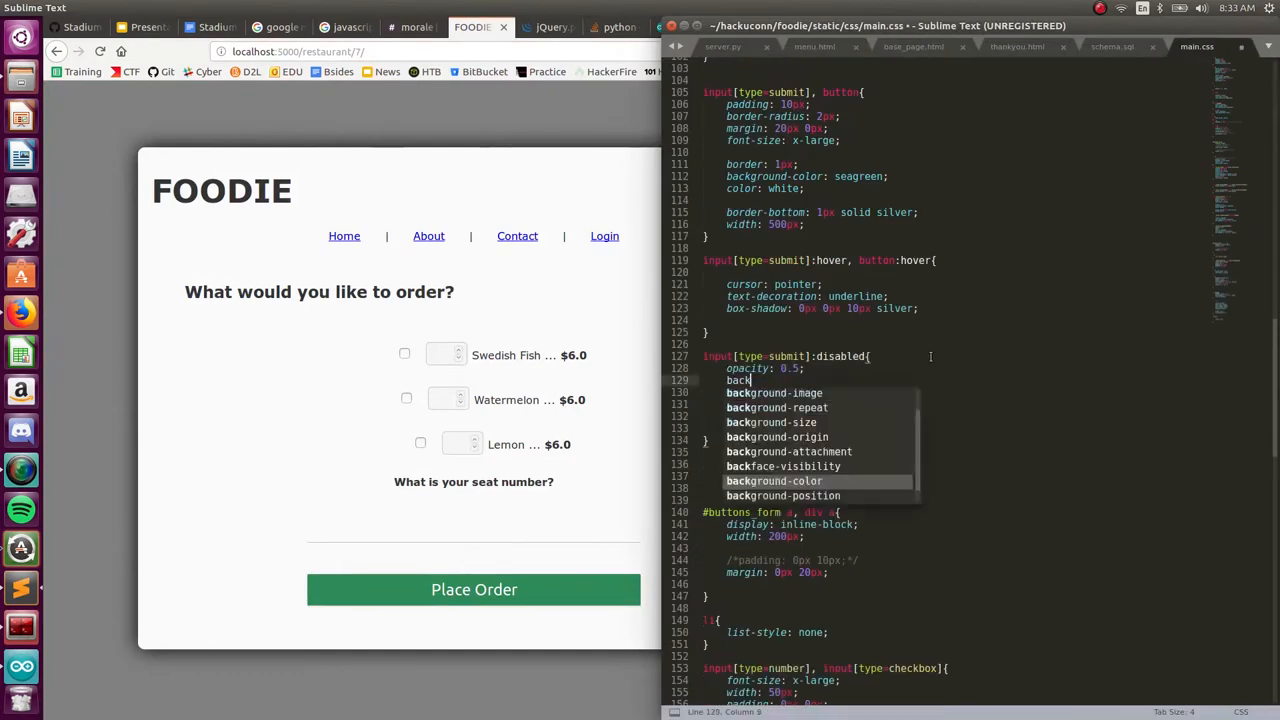
# - Add /stadiums, /food_server and /customer session routes in server.py
pyautogui.click(474, 588)
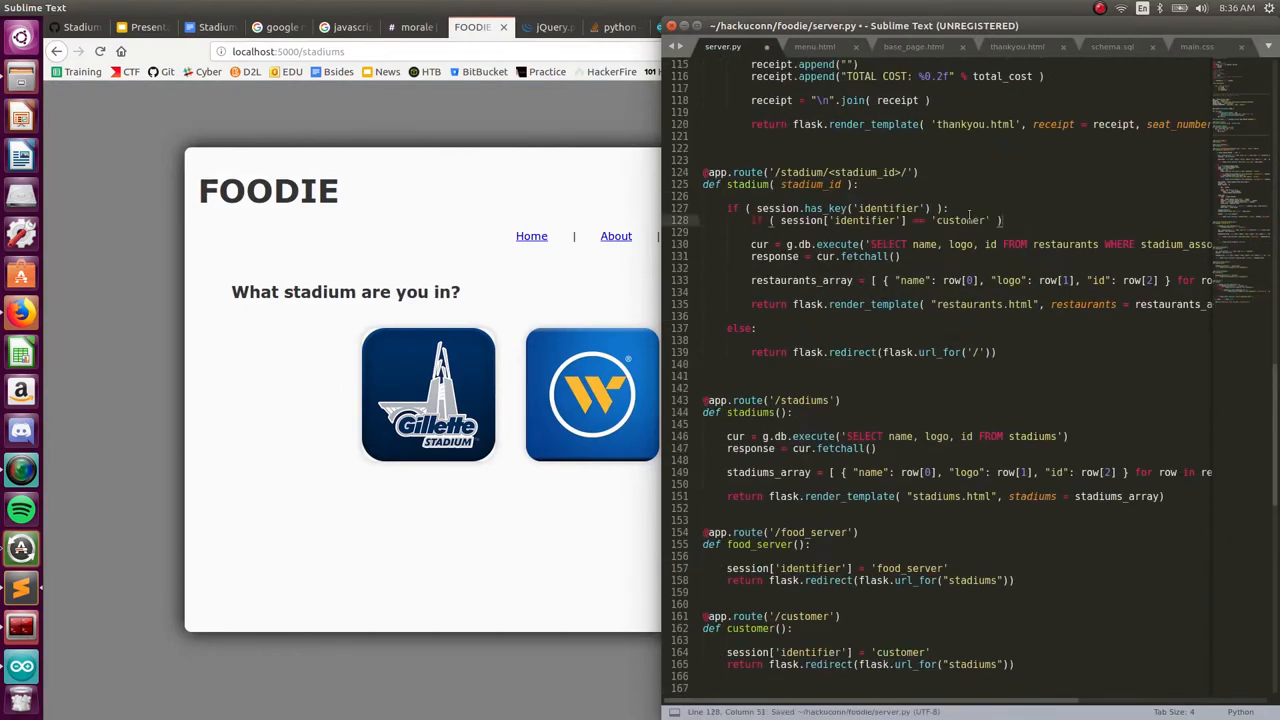
pyautogui.click(888, 46)
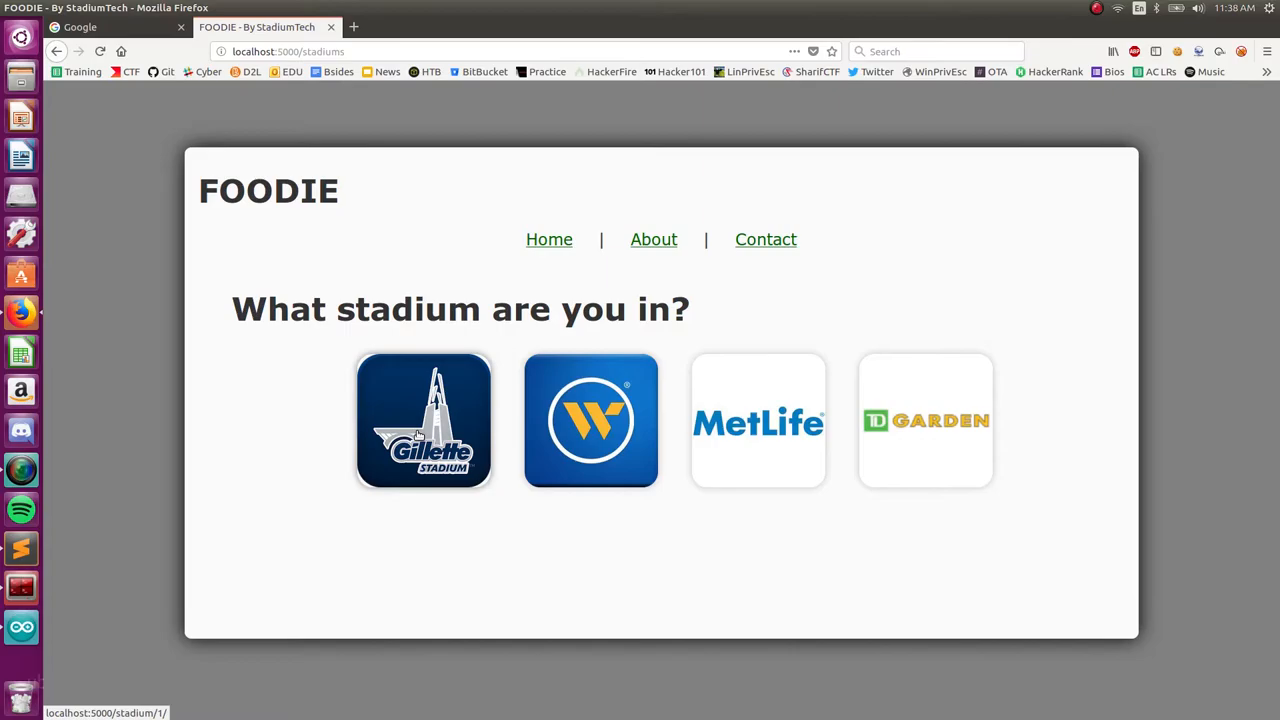
pyautogui.moveTo(340, 264)
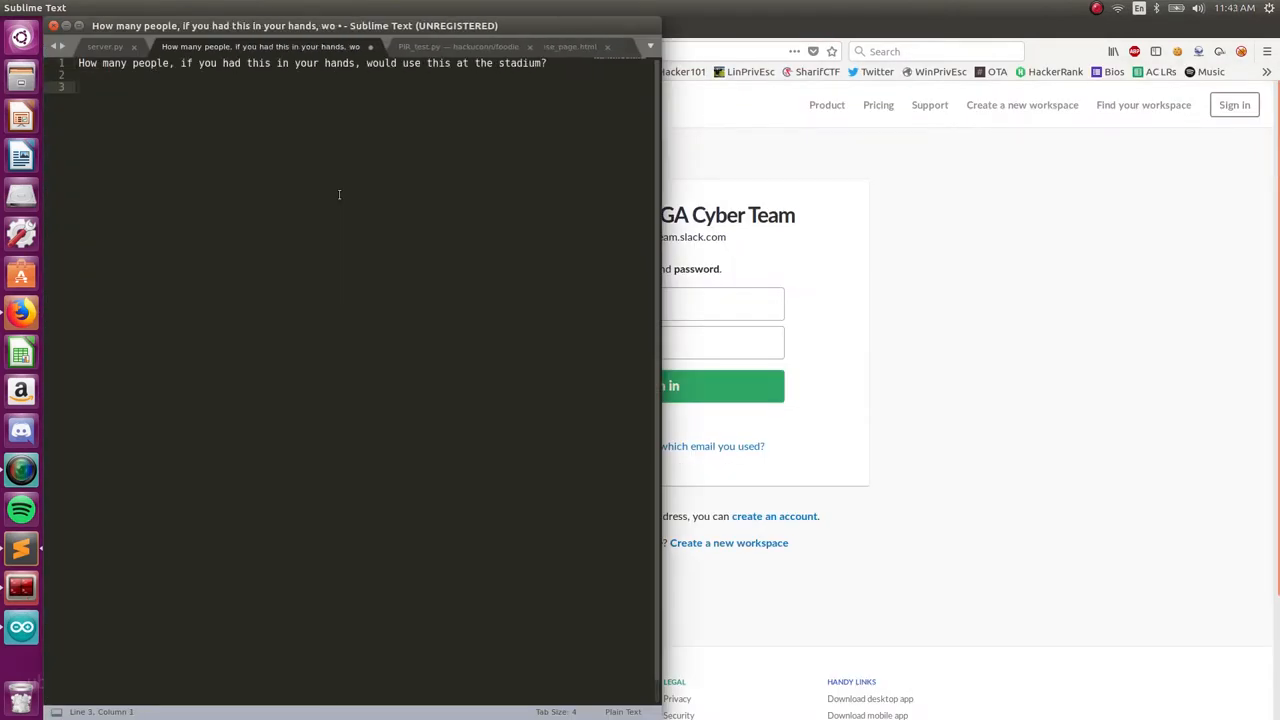
# - Note that volunteer patrons could bus the food and be paid a fraction
pyautogui.write('Patrons - anyone willing to volunteer to bus the food! May pay them a fra')
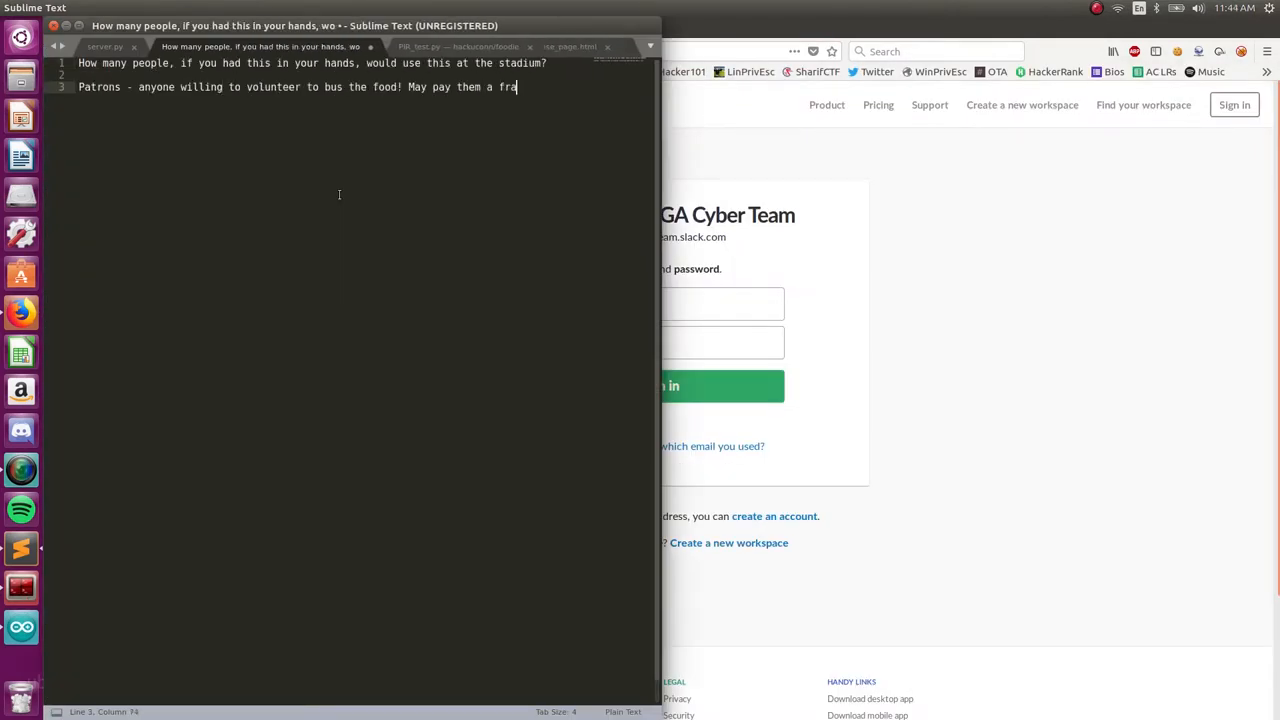
pyautogui.write('ction, but no need for us to be staffed!')
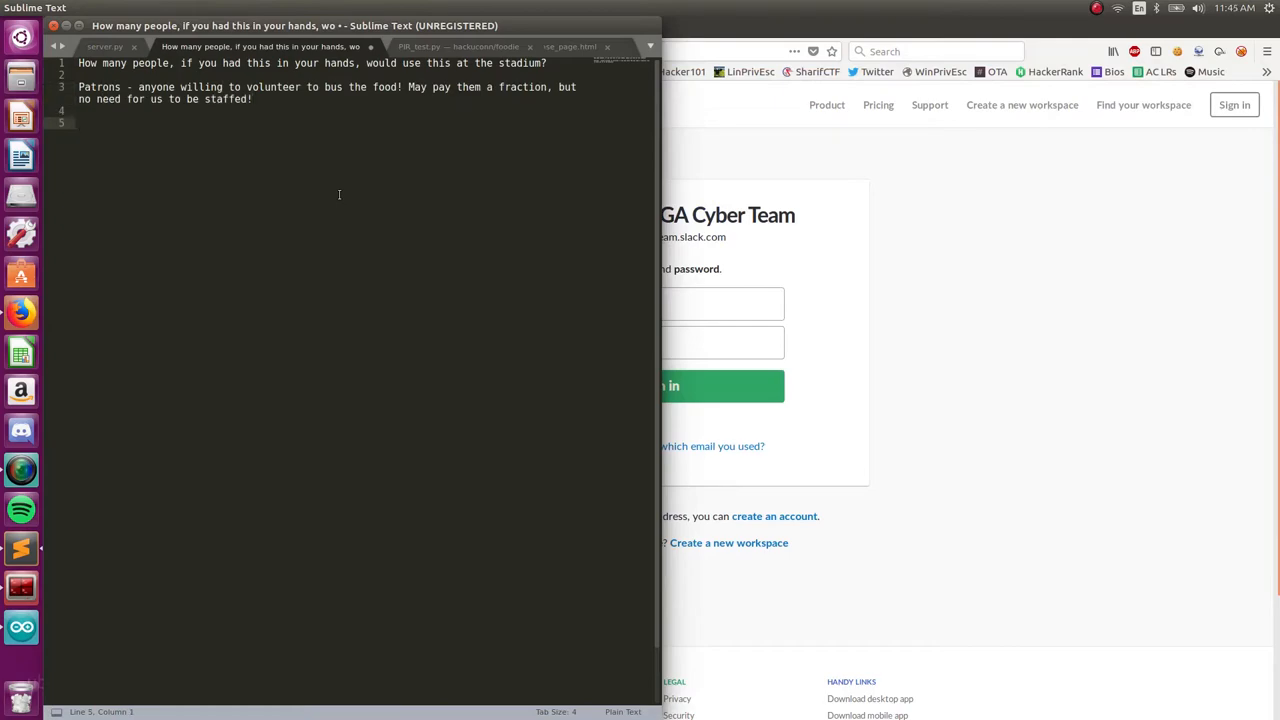